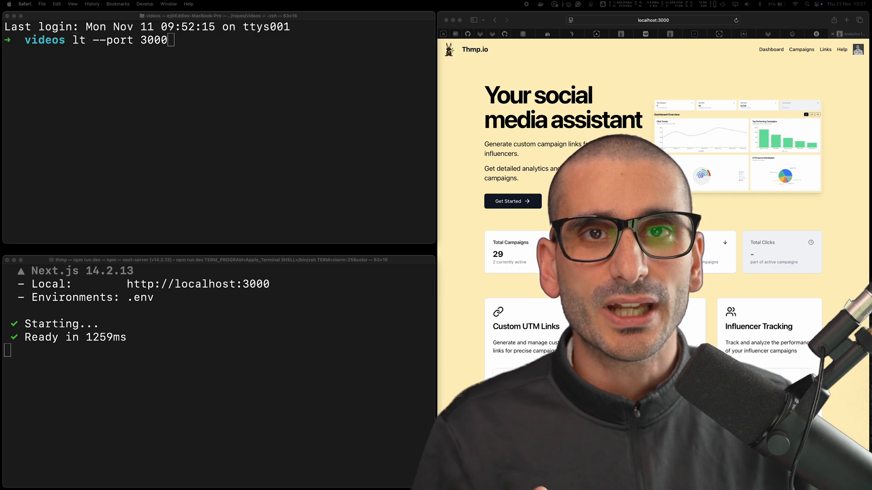
# Run `lt --port 3000`, and after it fails run `npm install -g localtunnel`.
pyautogui.press('Return')
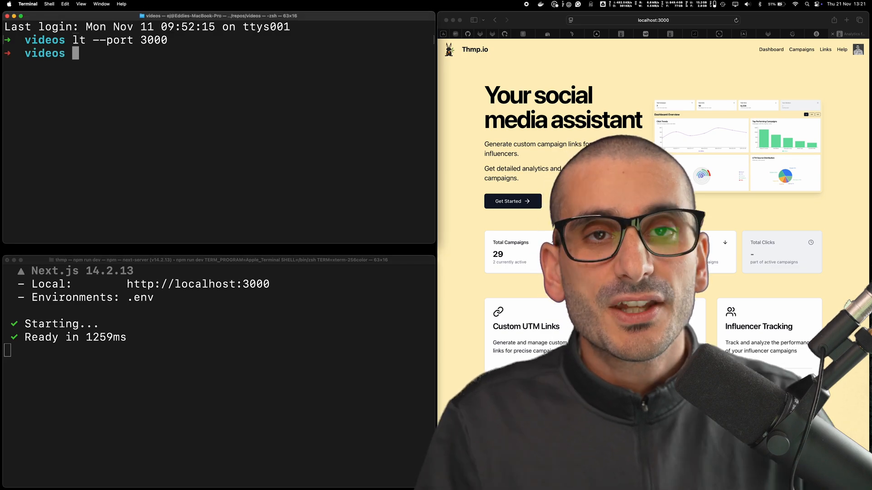
pyautogui.write('npm install')
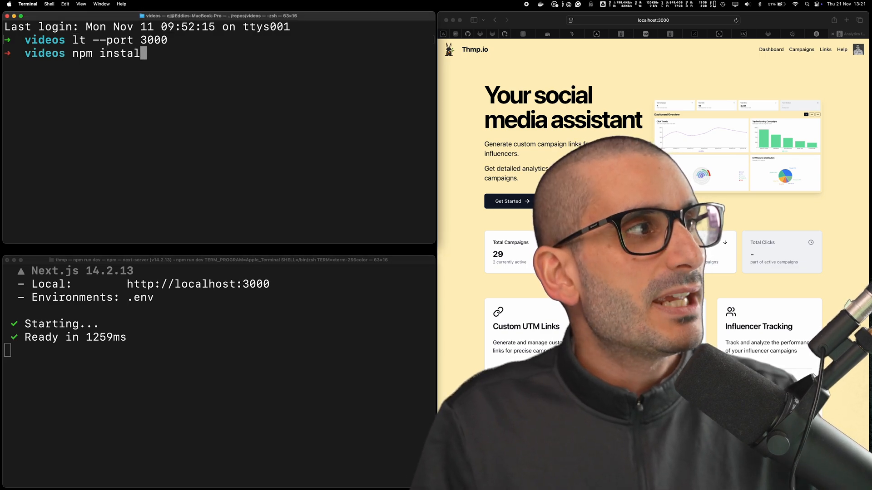
pyautogui.write('l -g local')
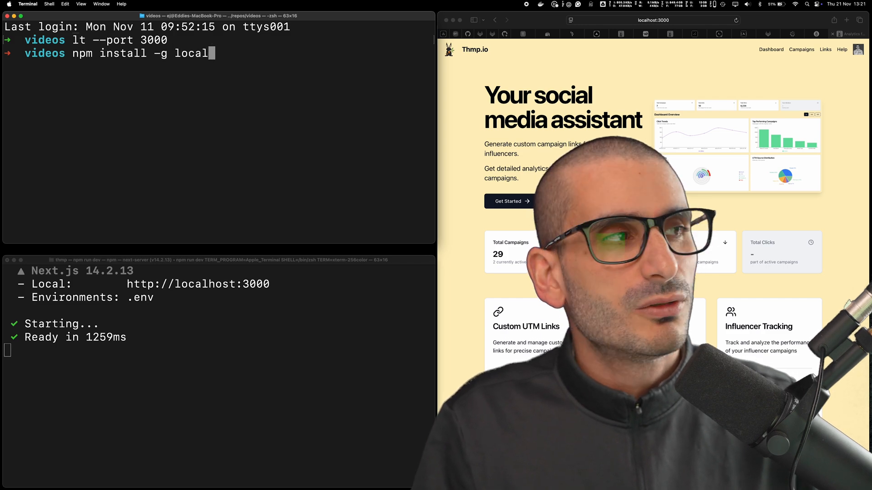
pyautogui.write('tunnel')
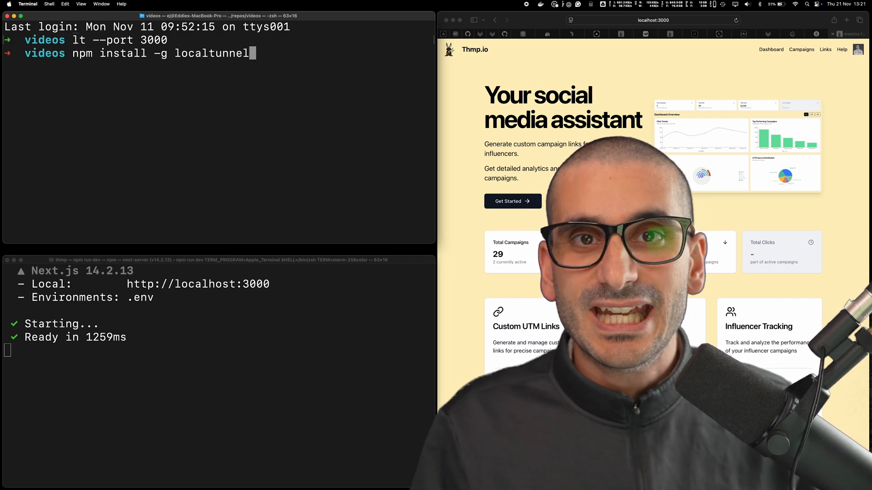
pyautogui.press('Return')
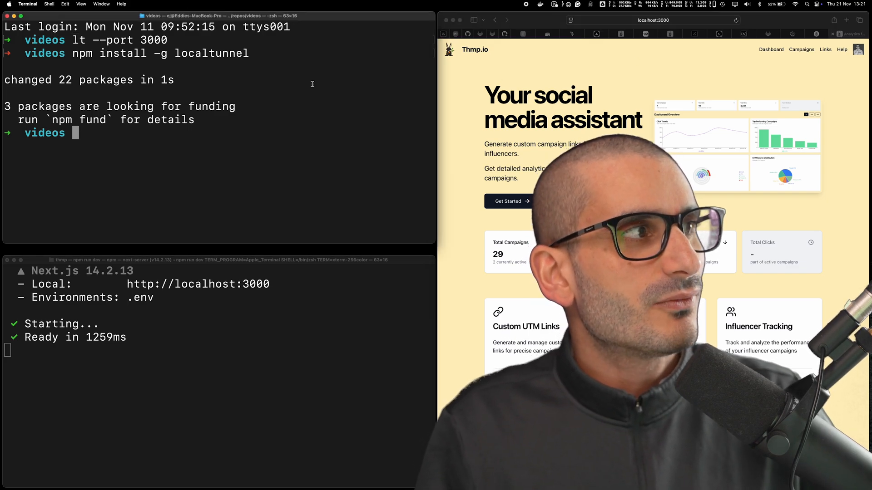
# Run `lt --port 3000` and select the reported URL chubby-tigers-yawn.loca.lt.
pyautogui.write('lt')
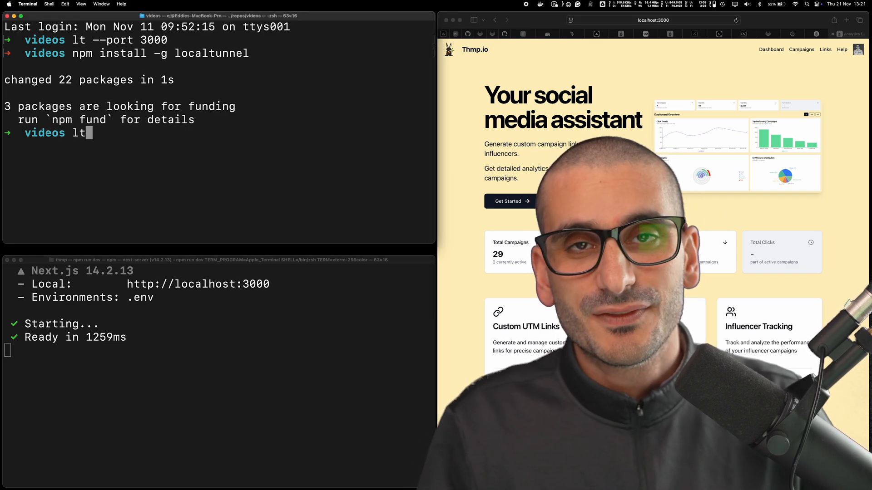
pyautogui.write('--port')
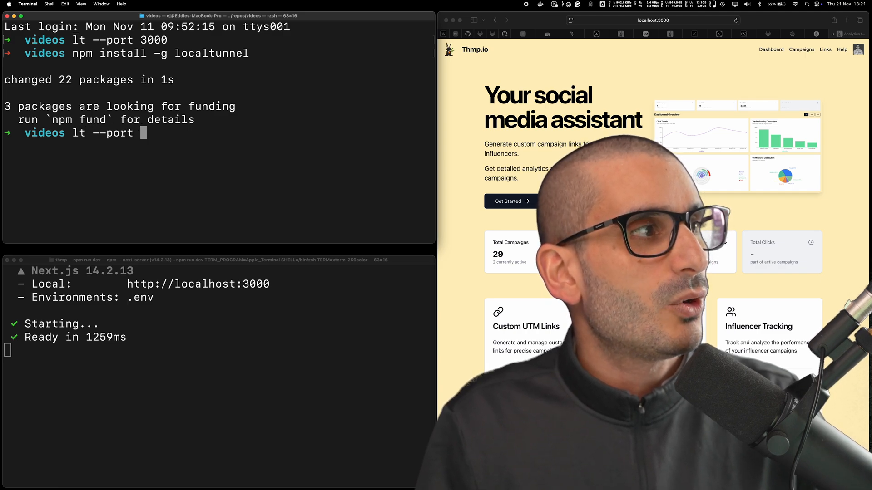
pyautogui.press('Return')
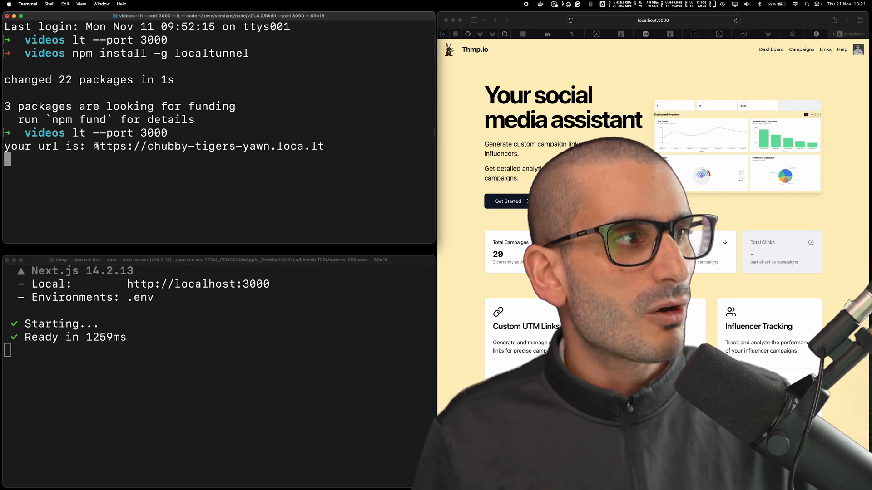
pyautogui.doubleClick(207, 147)
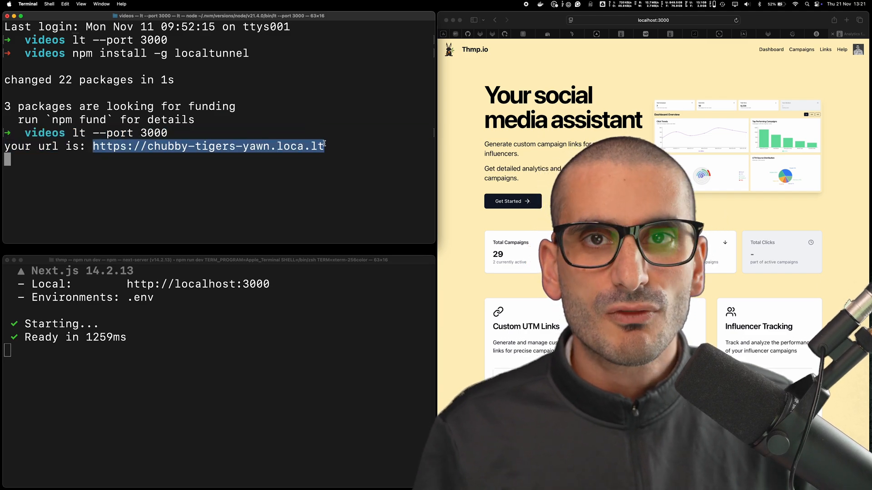